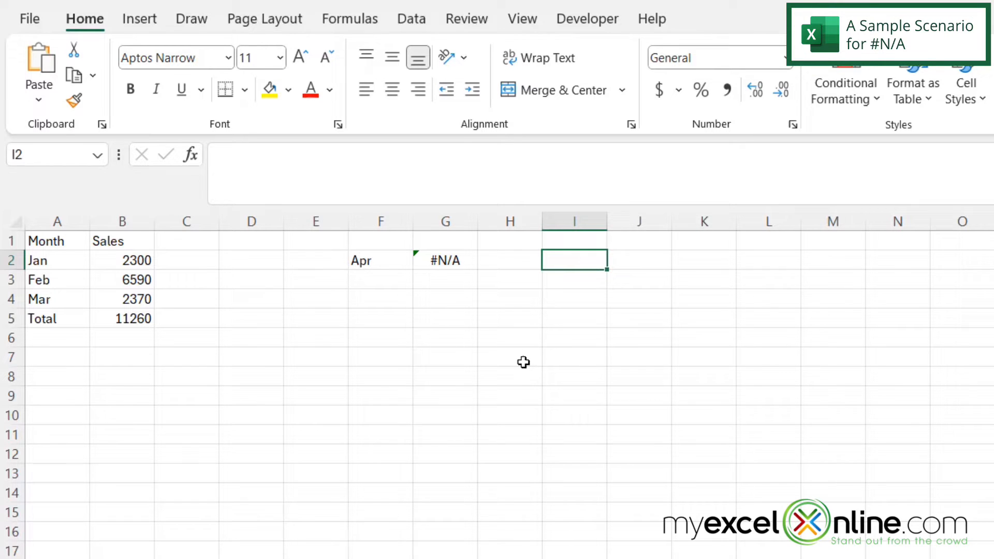
mouse_move(455, 293)
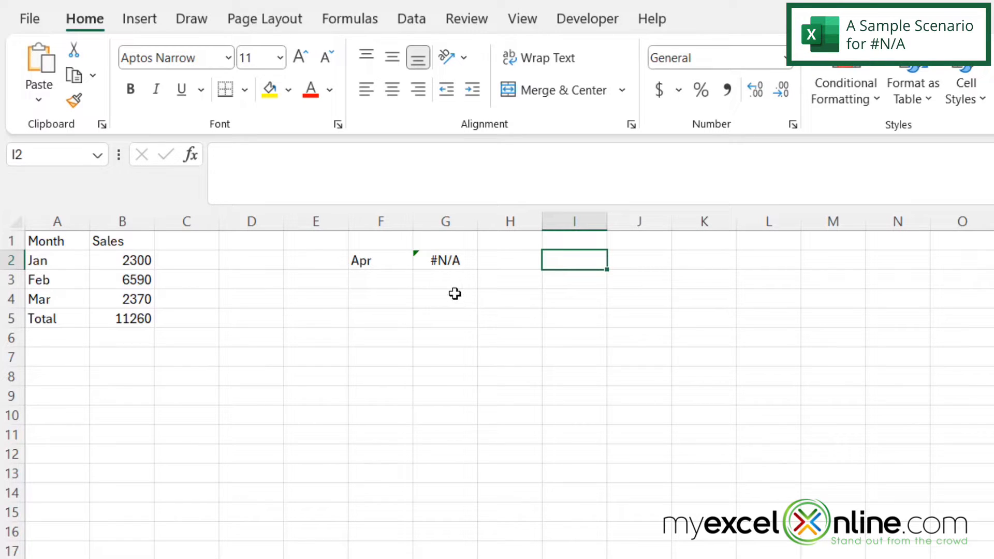
- Wrap G2's VLOOKUP in ISNA so the missing Apr lookup returns TRUE instead of #N/A
left_click(444, 260)
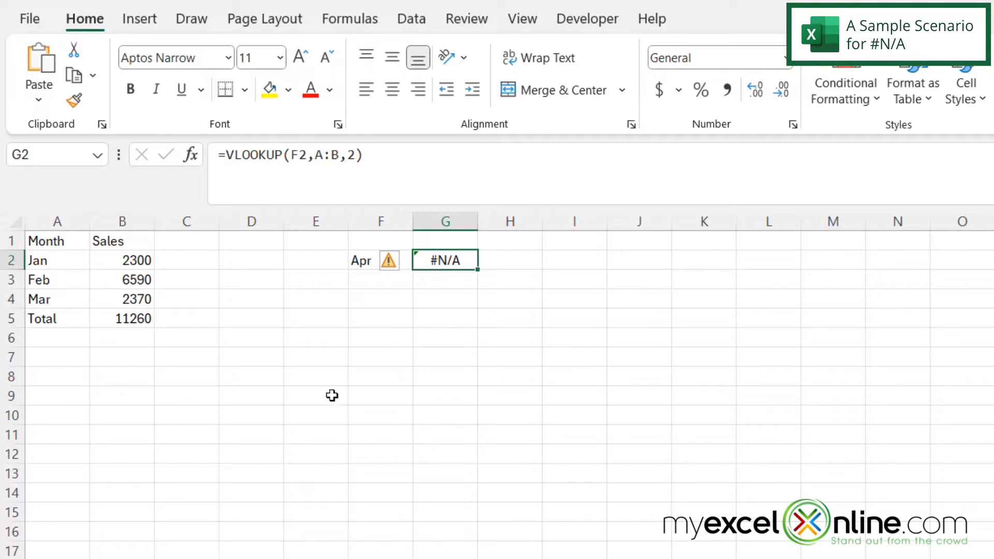
mouse_move(341, 413)
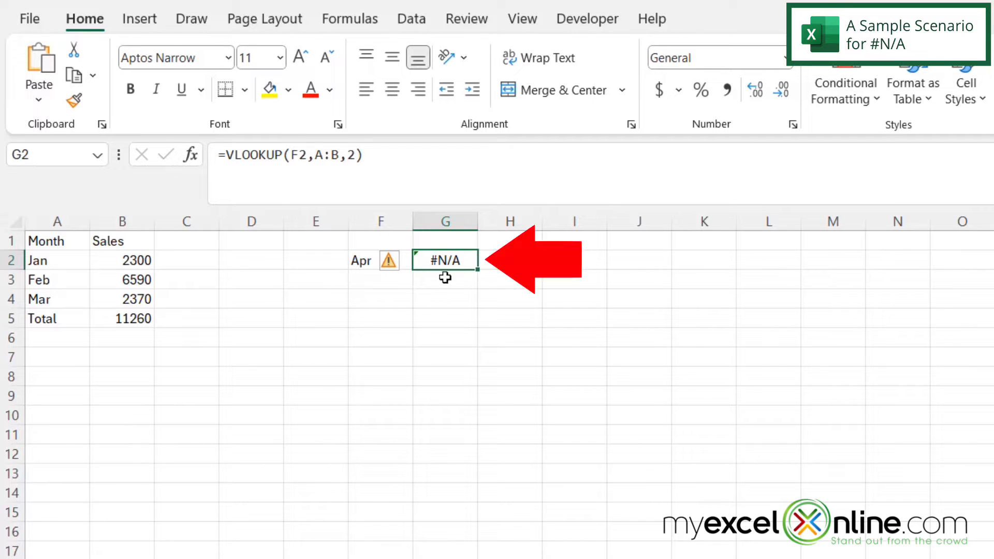
mouse_move(453, 285)
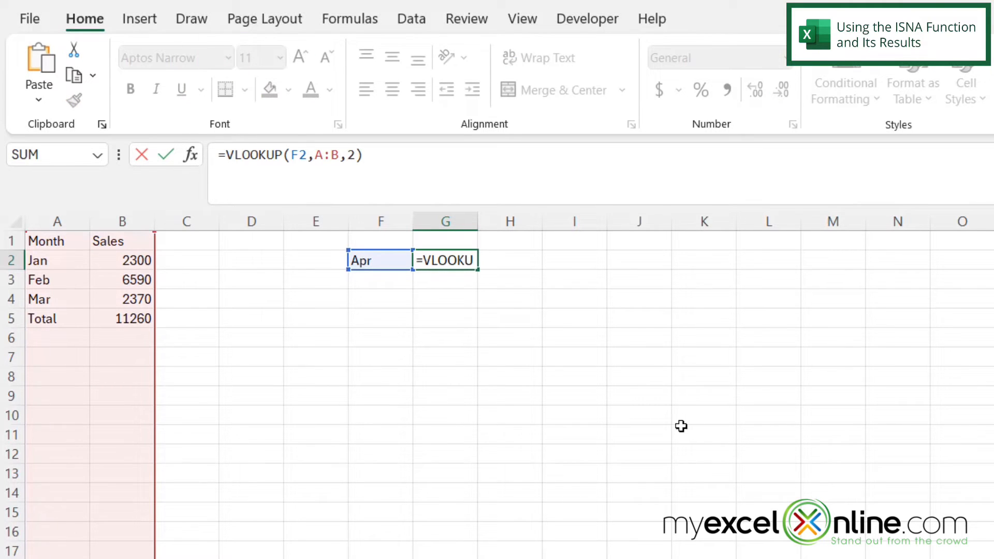
type("isna(")
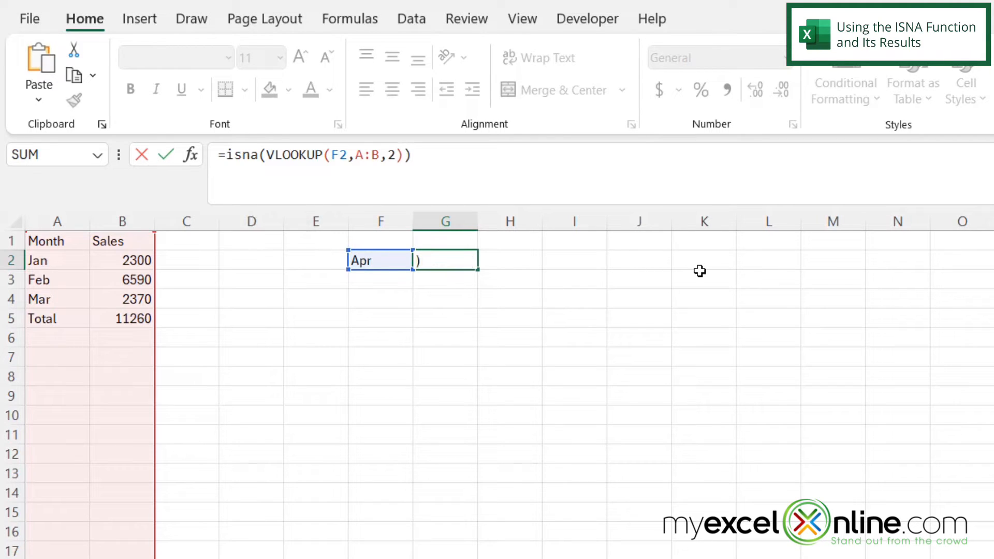
key("Enter")
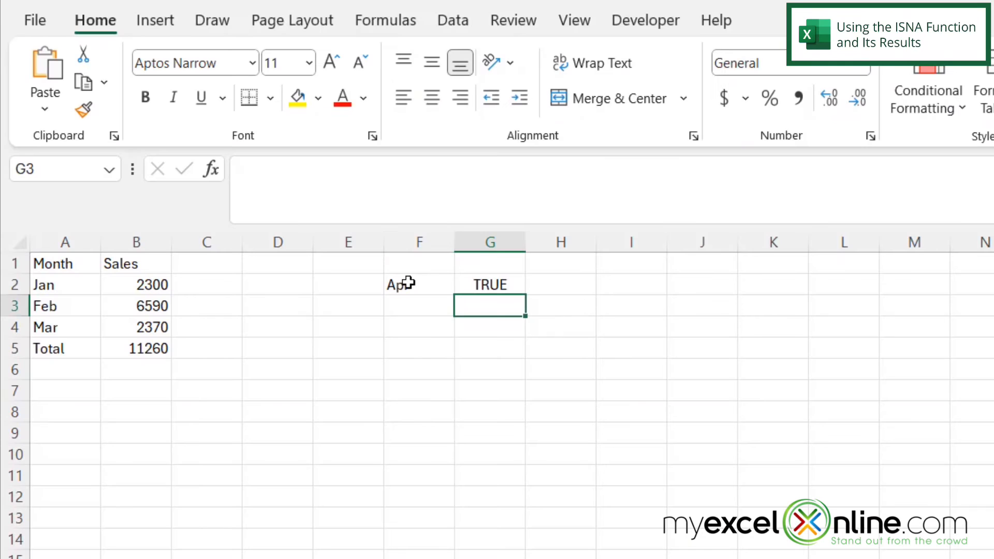
- Change the lookup month in F2 from Apr to Mar so G2's ISNA result shows FALSE
left_click(419, 284)
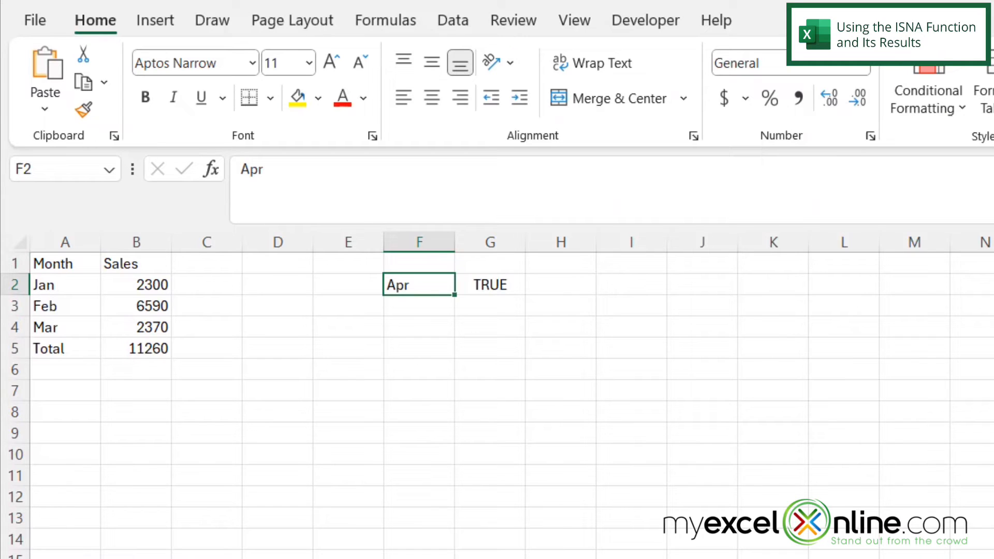
type("Mar")
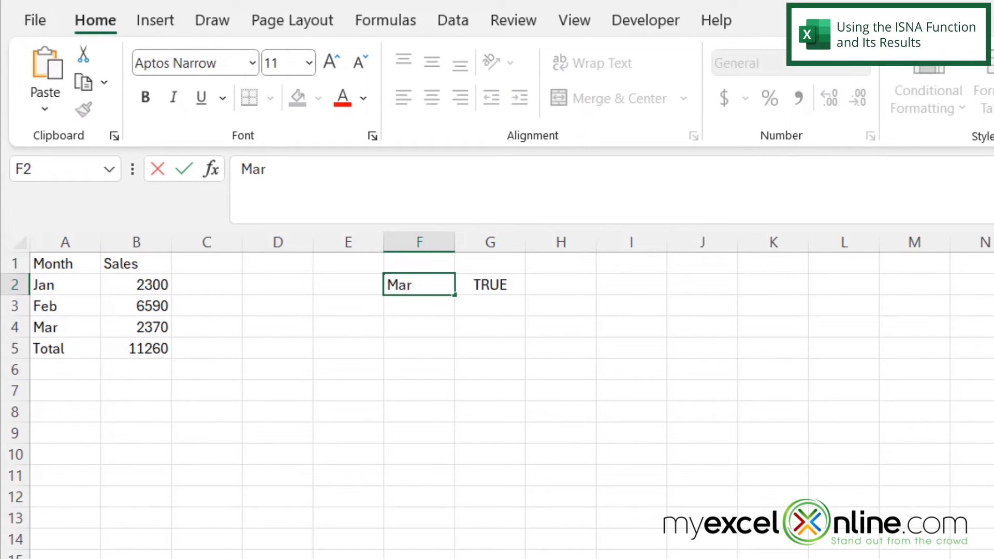
key("enter")
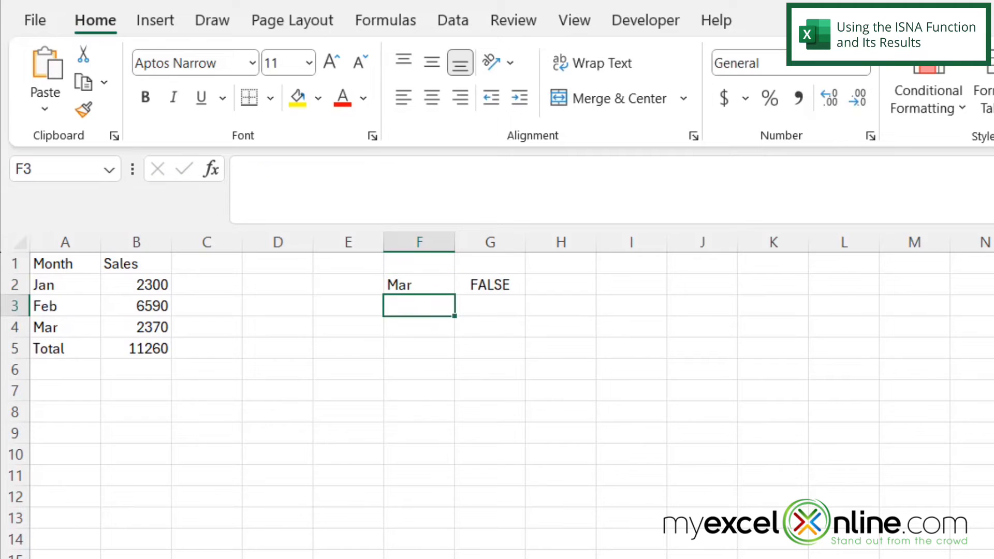